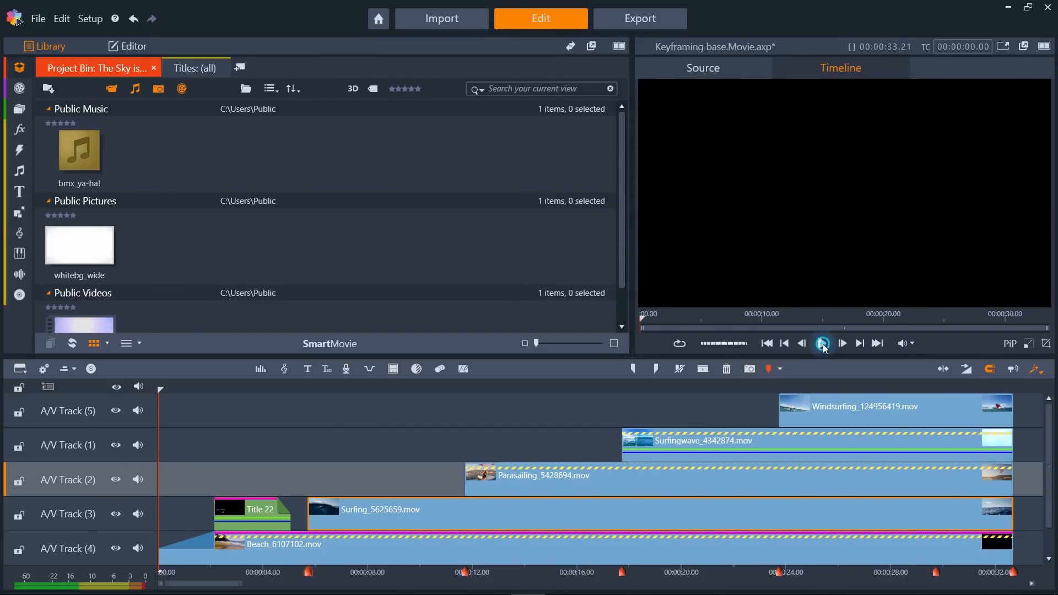
Review playback, hide the Windsurfing, Surfingwave and Parasailing tracks, and open the Surfing clip's properties.
{"action": "left_click", "coordinate": [823, 343]}
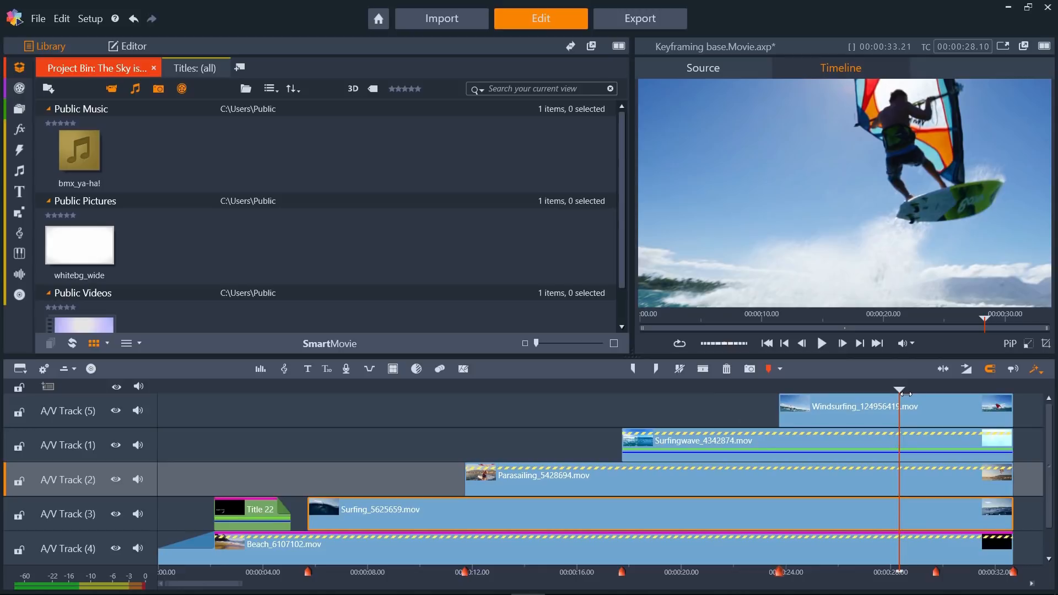
{"action": "mouse_move", "coordinate": [603, 416]}
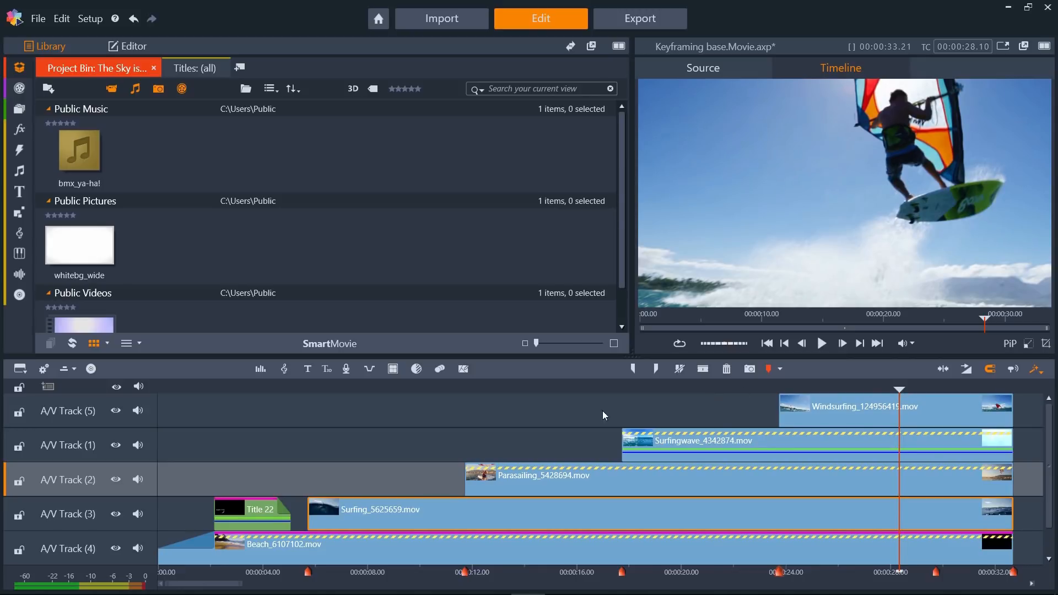
{"action": "mouse_move", "coordinate": [331, 581]}
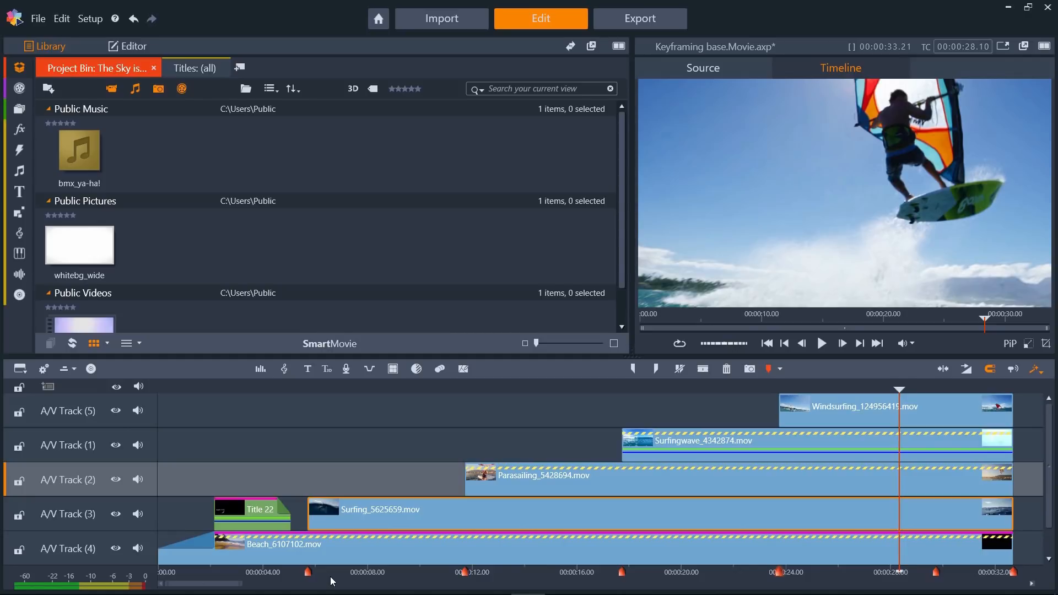
{"action": "mouse_move", "coordinate": [217, 506]}
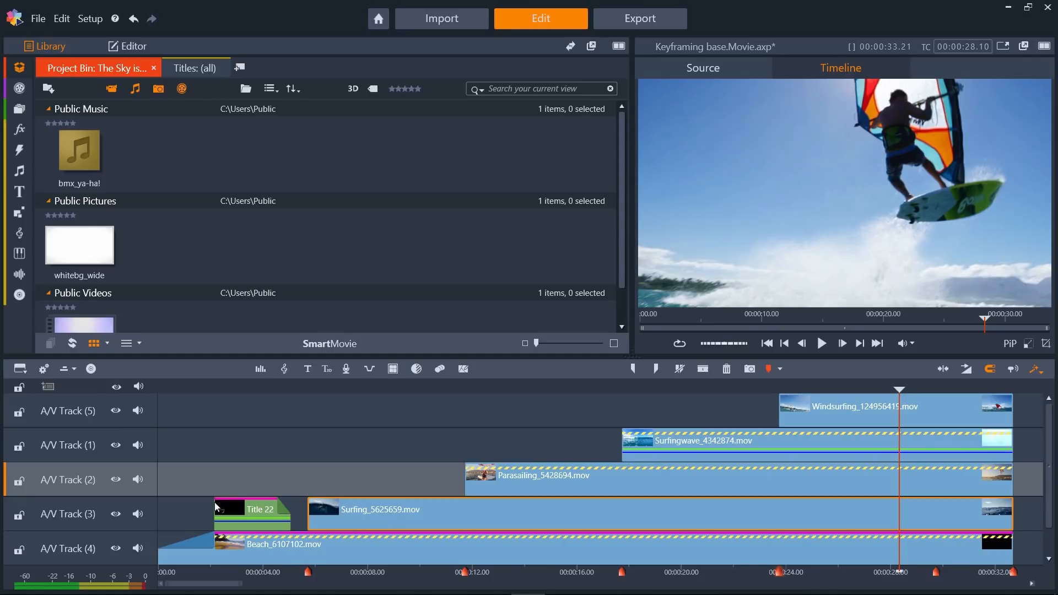
{"action": "left_click", "coordinate": [116, 410]}
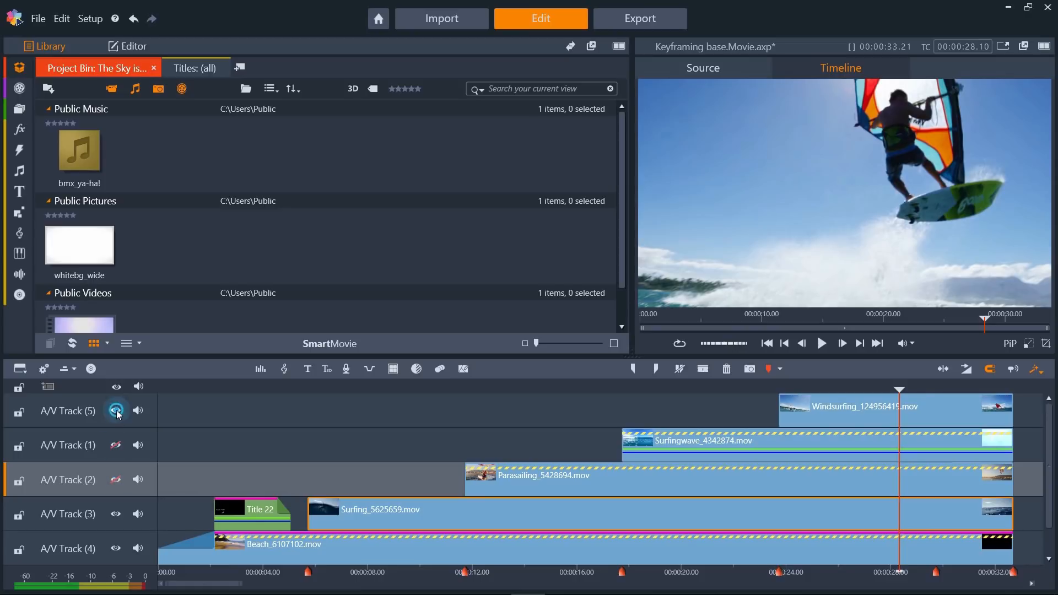
{"action": "left_click", "coordinate": [115, 410]}
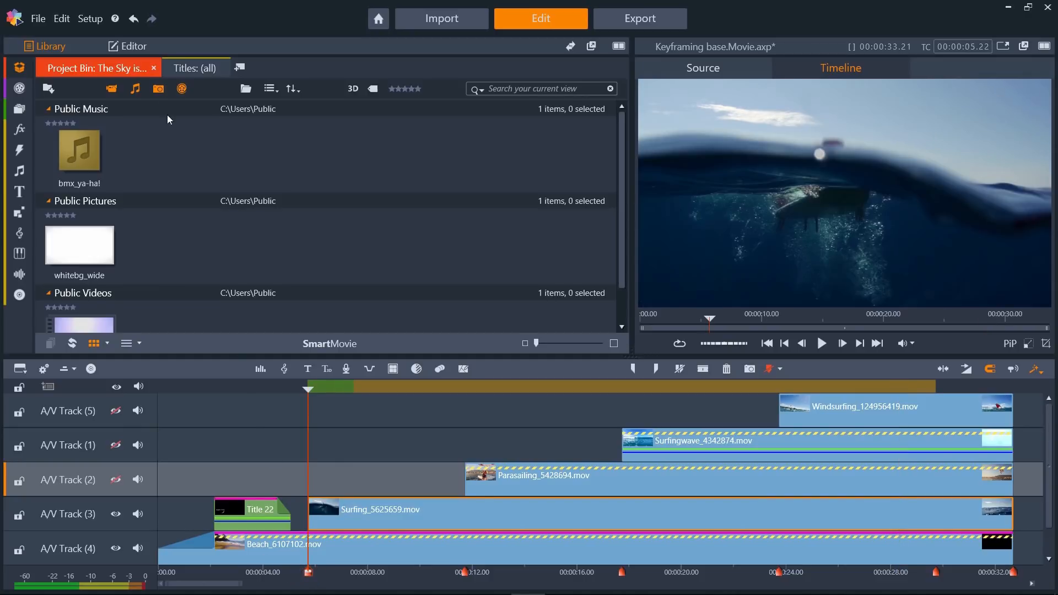
{"action": "left_click", "coordinate": [131, 47]}
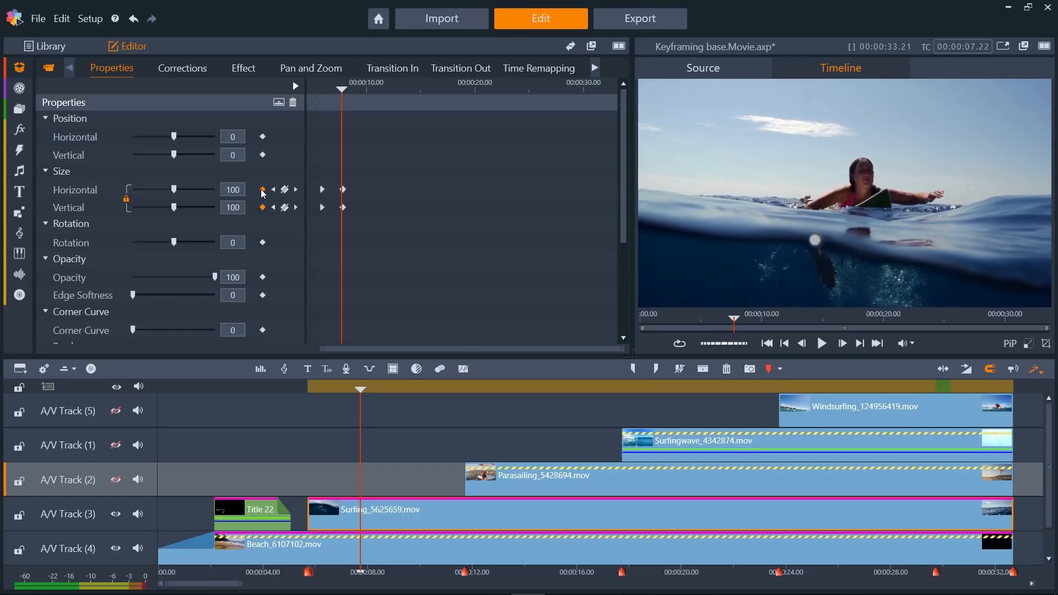
Return to the Surfing clip's first keyframe and play it growing from size 0.1.
{"action": "left_click", "coordinate": [273, 190]}
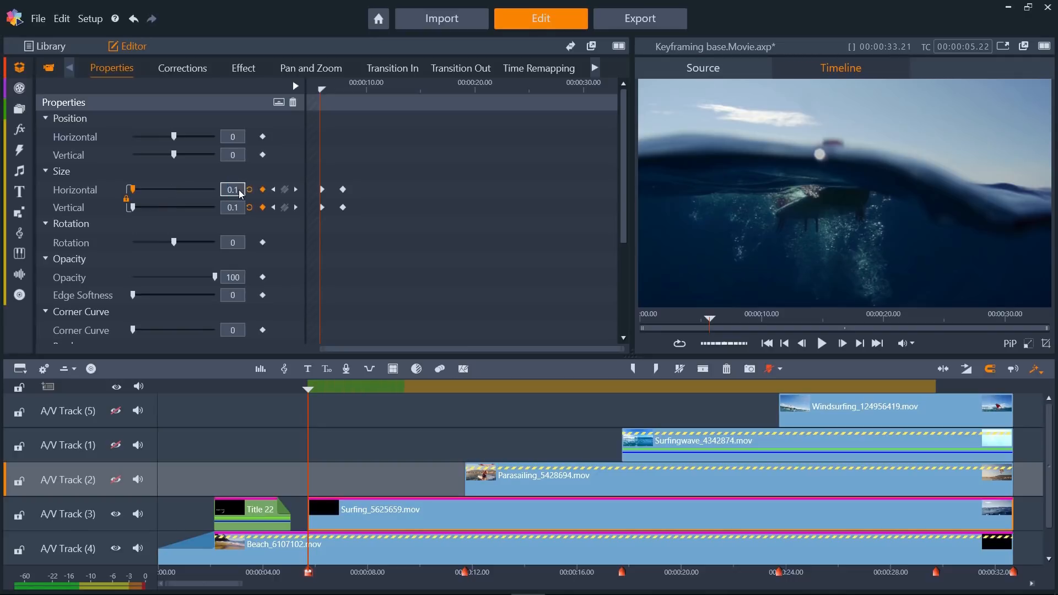
{"action": "left_click", "coordinate": [822, 344]}
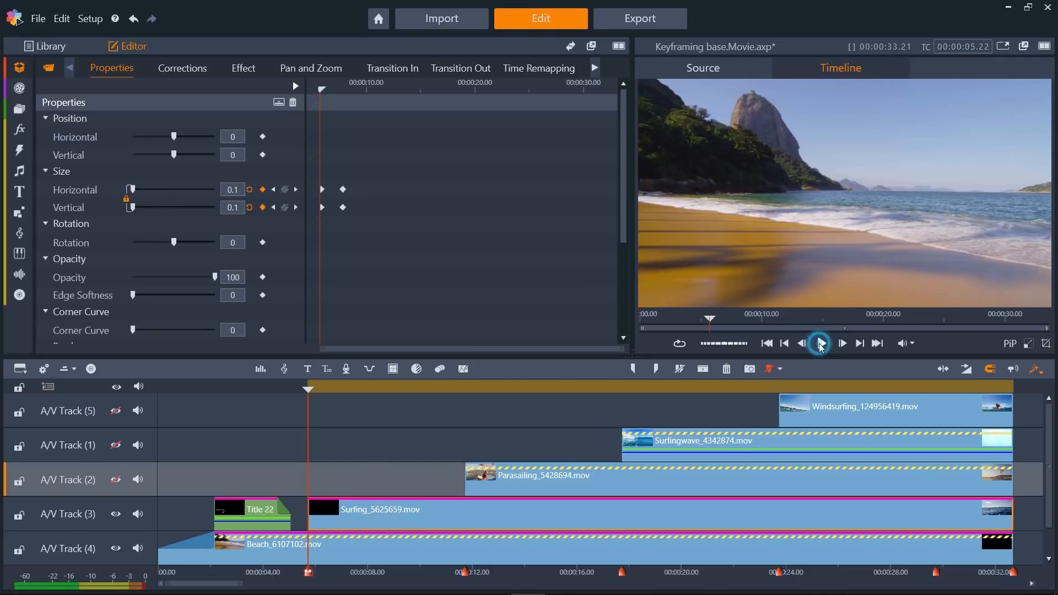
{"action": "left_click", "coordinate": [822, 344]}
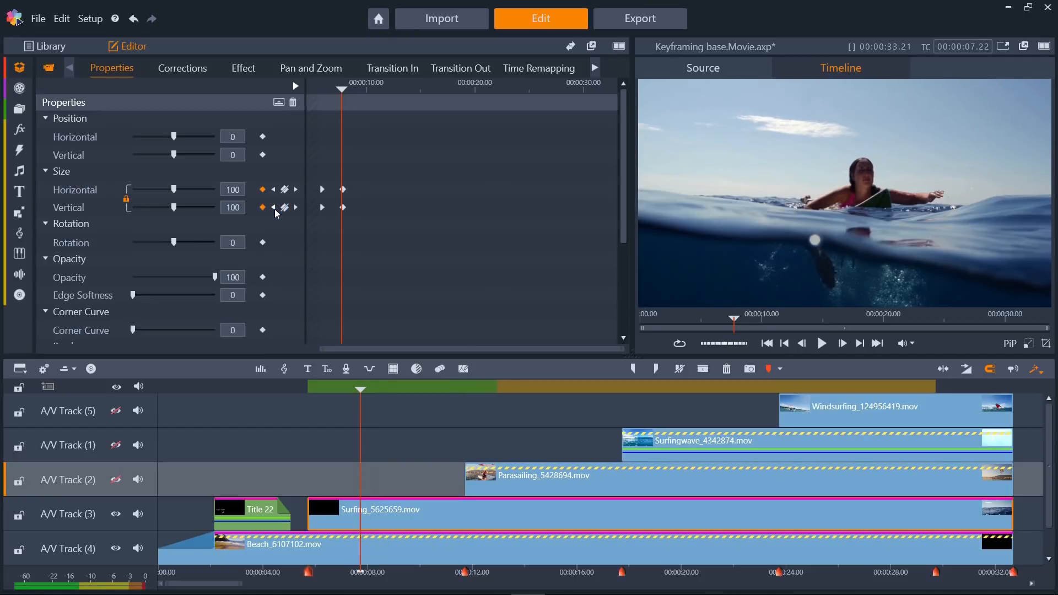
Add Corner Curve keyframes at 7:22 with the starting one at 100, then play back.
{"action": "left_click", "coordinate": [261, 330]}
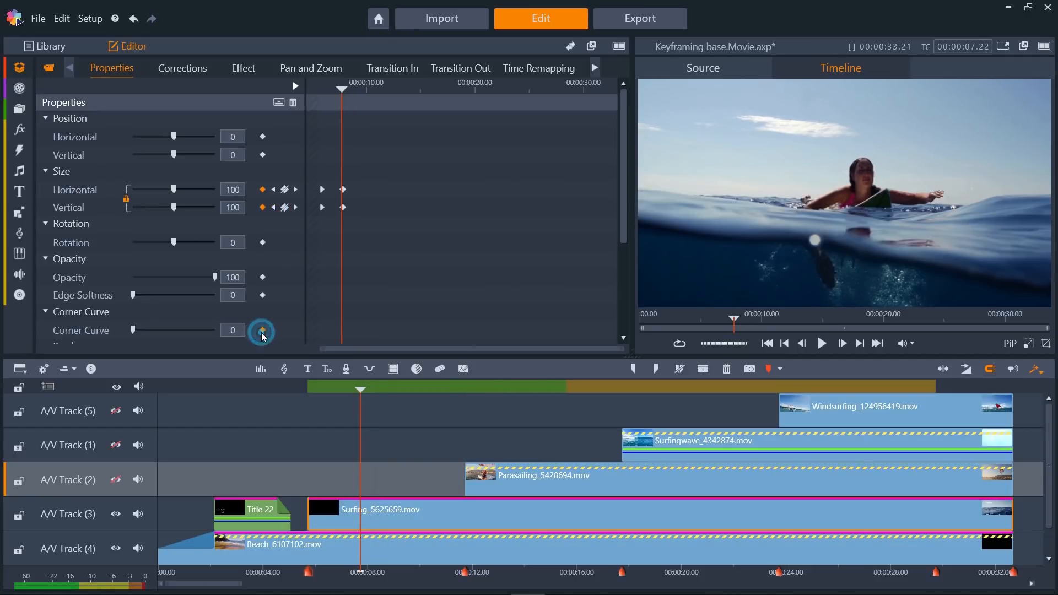
{"action": "left_click", "coordinate": [261, 331]}
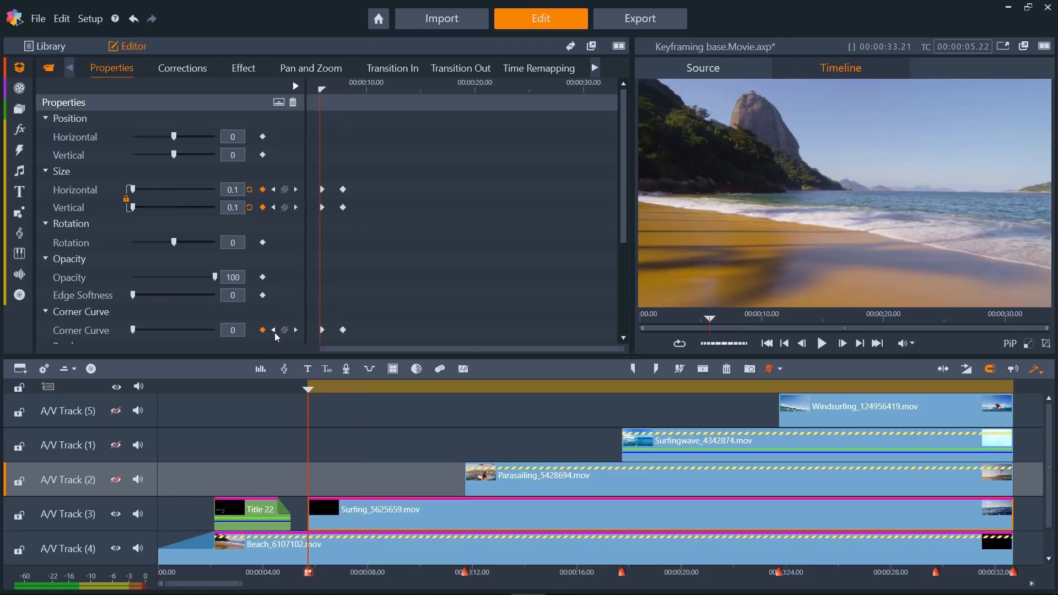
{"action": "left_click_drag", "start_coordinate": [133, 330], "coordinate": [195, 330]}
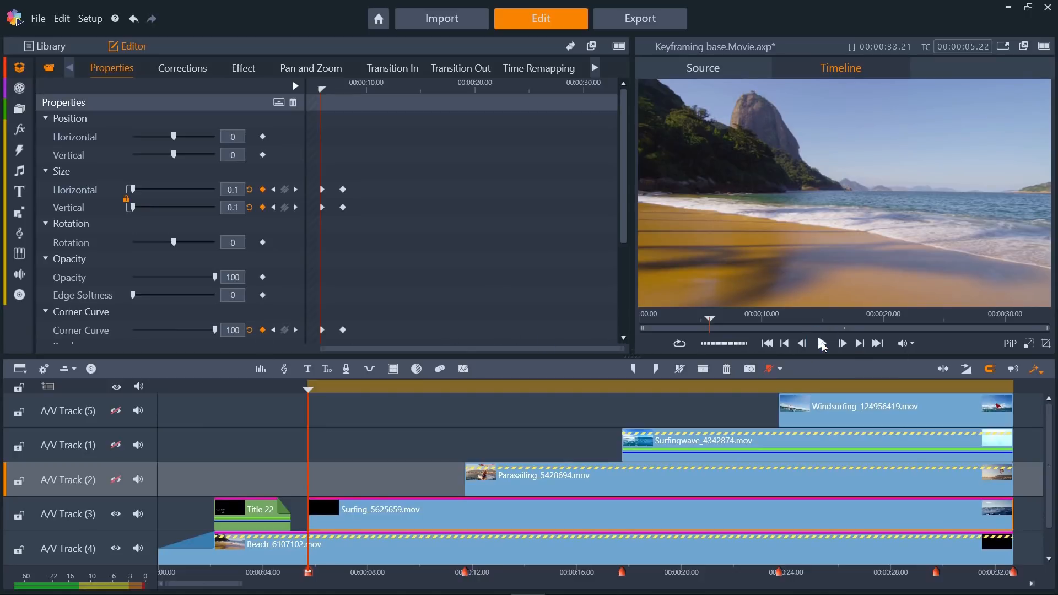
{"action": "left_click", "coordinate": [823, 343]}
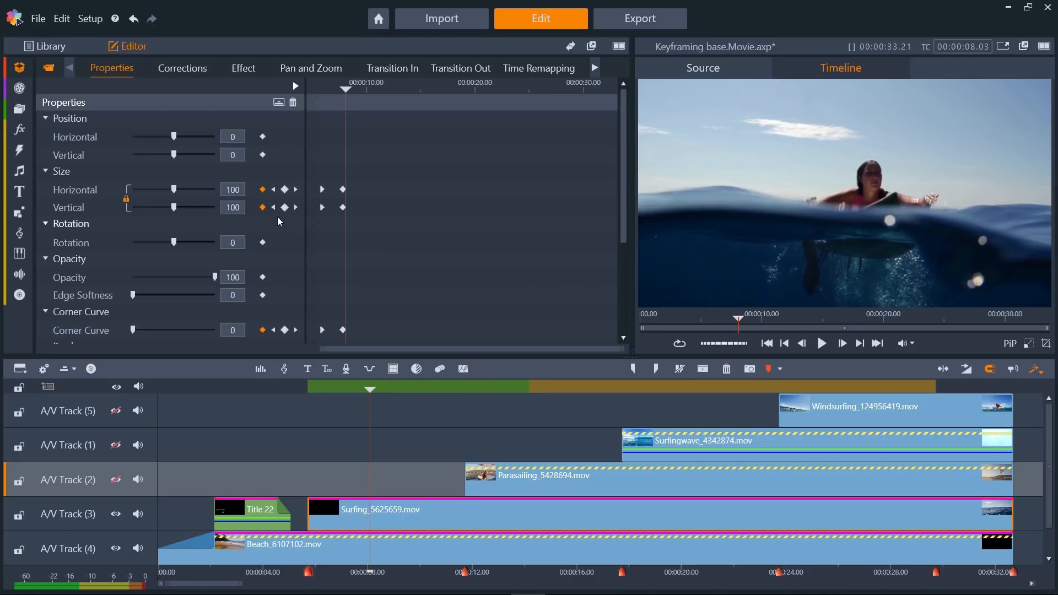
Add hold keyframes at 9:22, then at 11:22 set size 40, position -25/25, corner curve 50.
{"action": "left_click", "coordinate": [360, 389]}
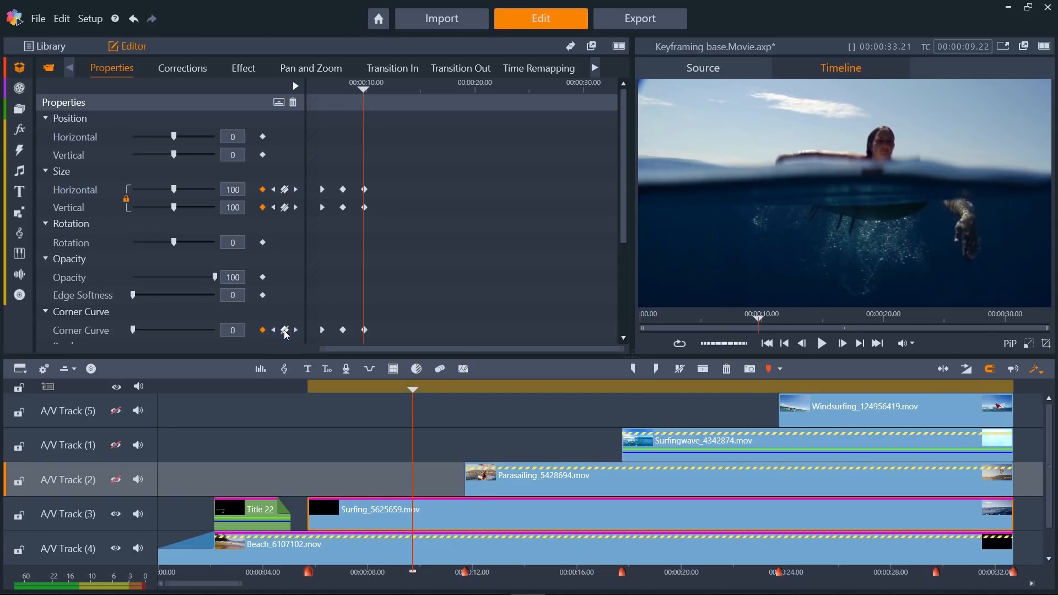
{"action": "left_click", "coordinate": [263, 155]}
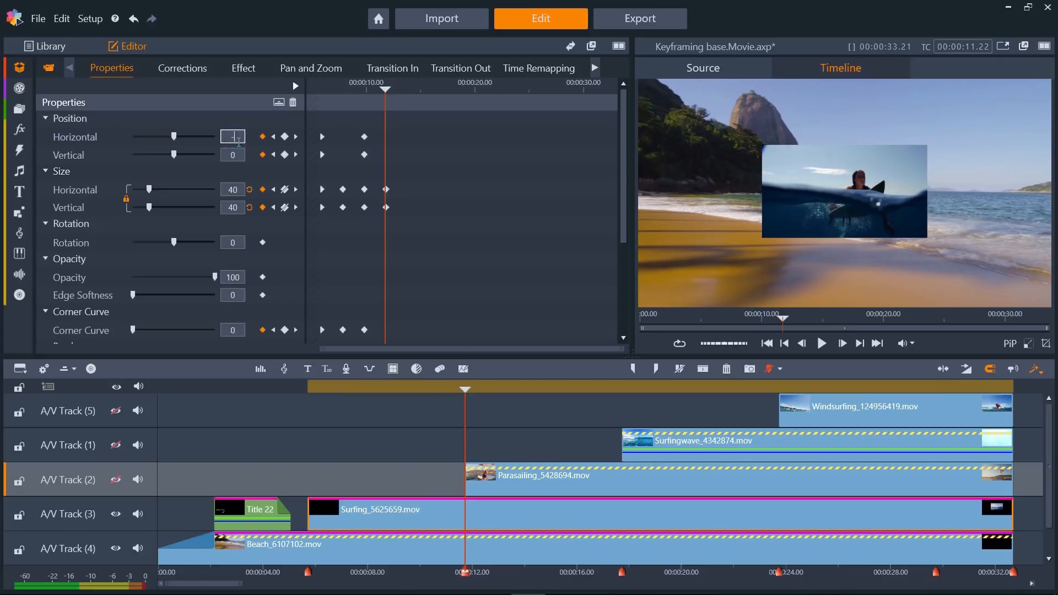
{"action": "type", "text": "-25"}
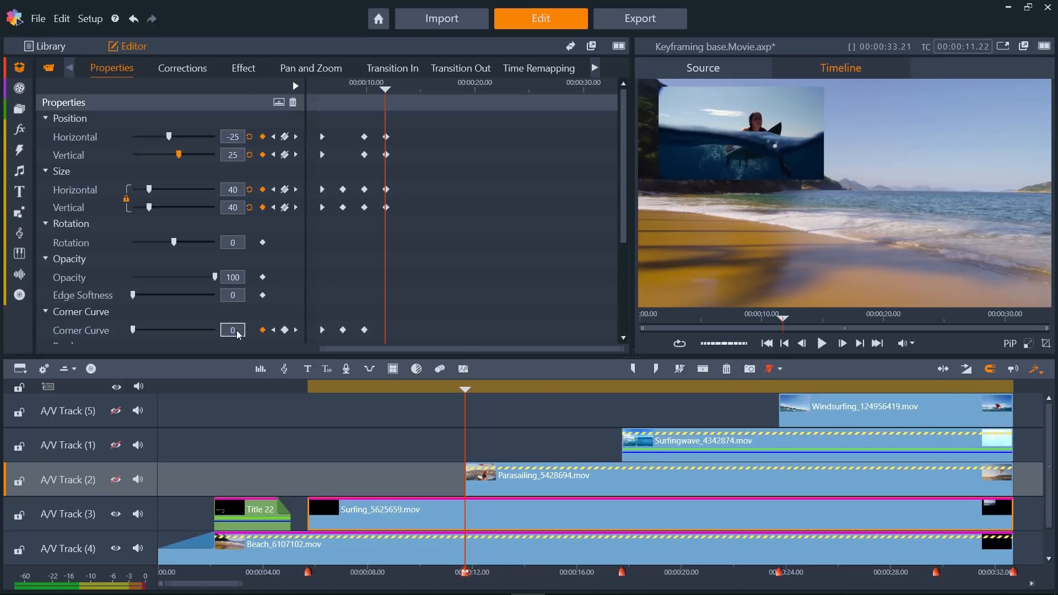
{"action": "left_click_drag", "start_coordinate": [133, 330], "coordinate": [174, 330]}
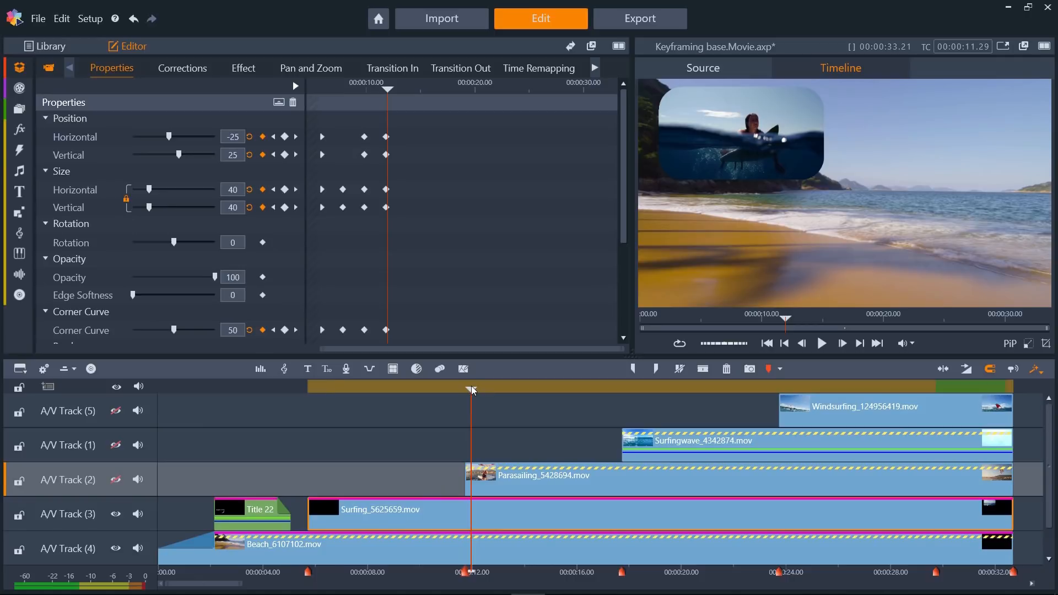
Give the surfing inset a 10-width light blue-grey border at its 11-second keyframe.
{"action": "scroll", "scroll_direction": "down", "scroll_amount": 3}
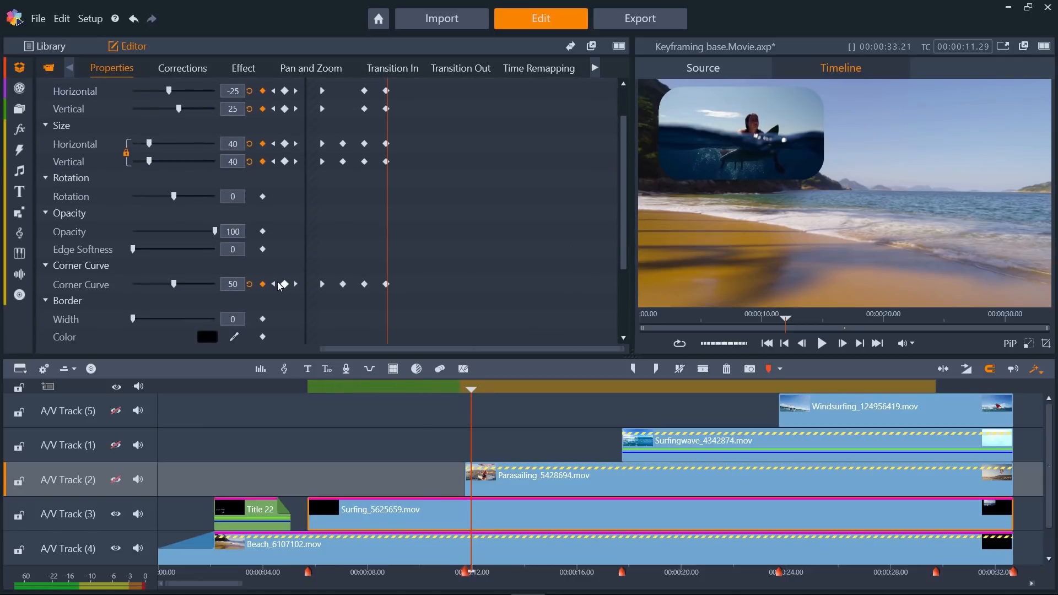
{"action": "left_click", "coordinate": [413, 390]}
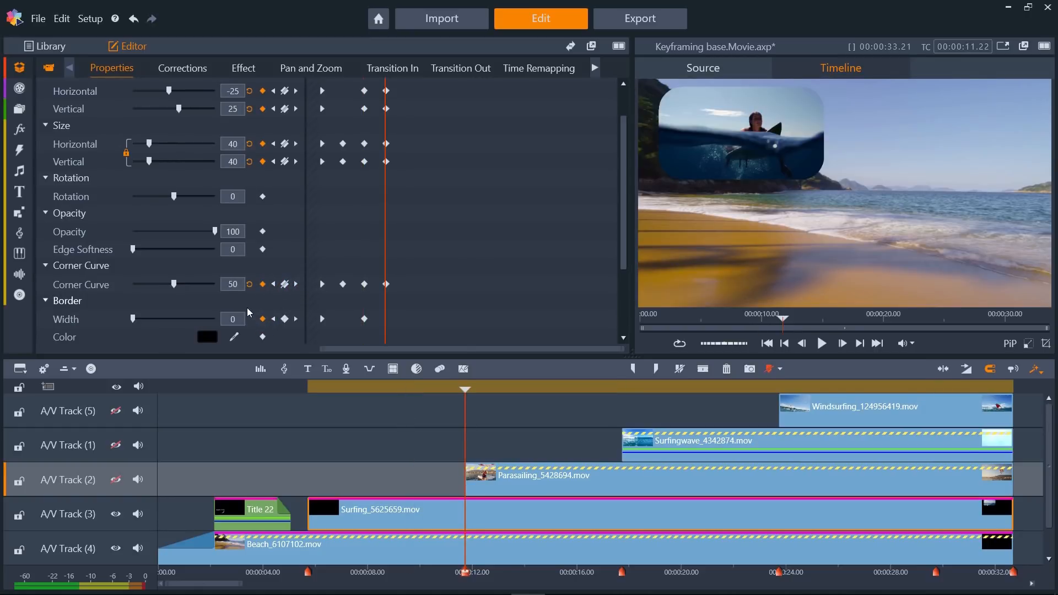
{"action": "left_click_drag", "start_coordinate": [133, 318], "coordinate": [140, 319]}
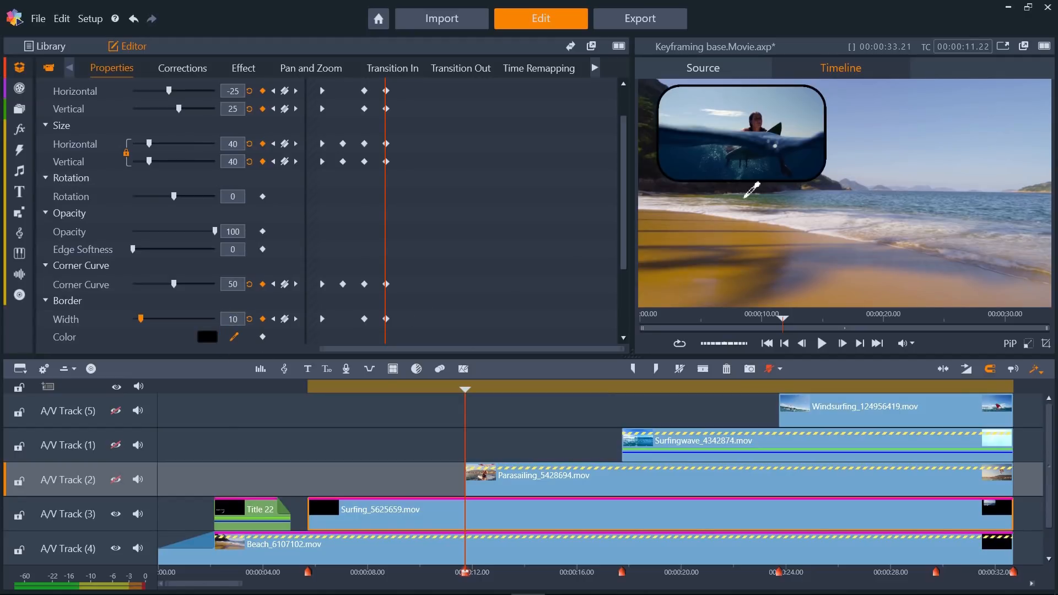
{"action": "left_click", "coordinate": [207, 336]}
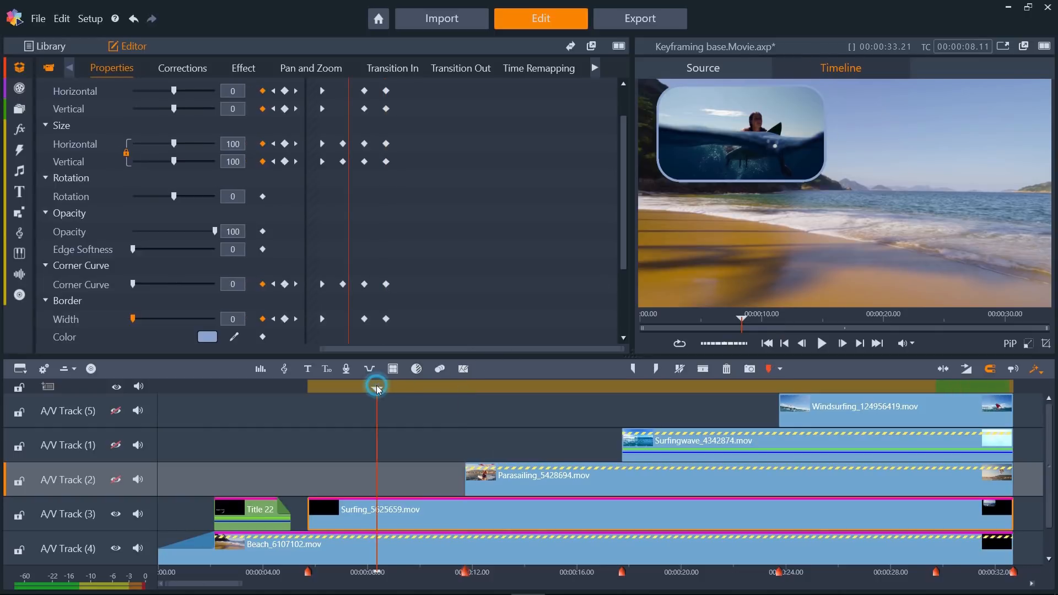
Jump to before the inset animation and play it back to review.
{"action": "left_click", "coordinate": [822, 344]}
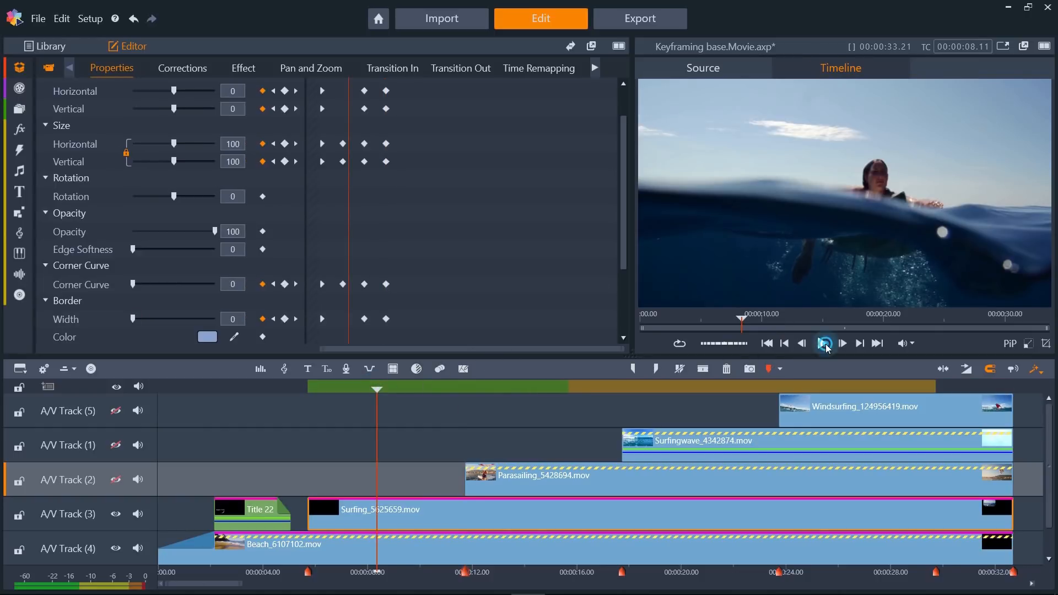
{"action": "left_click", "coordinate": [825, 344]}
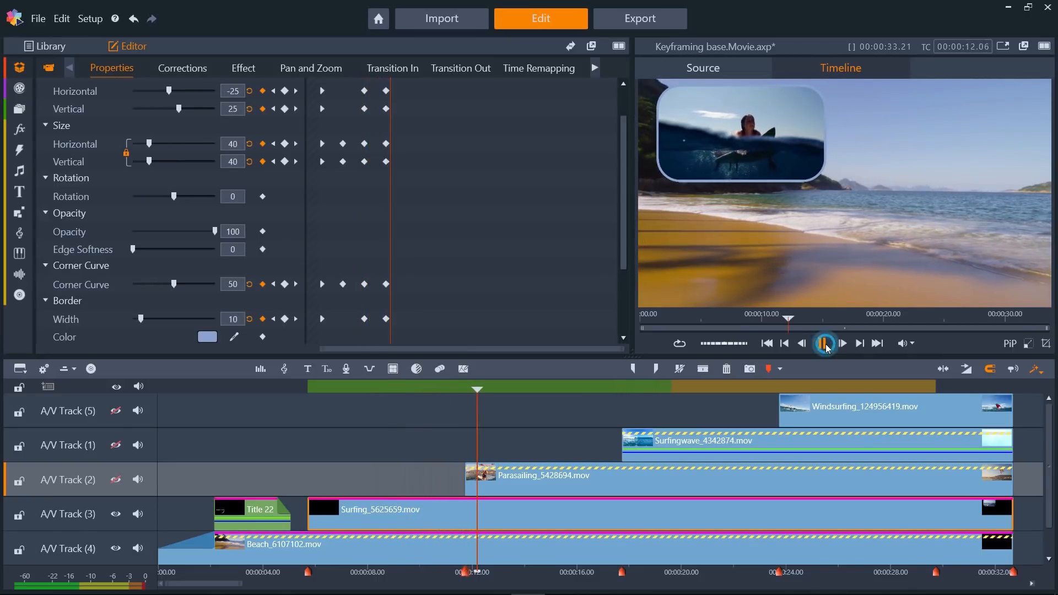
{"action": "left_click", "coordinate": [825, 344]}
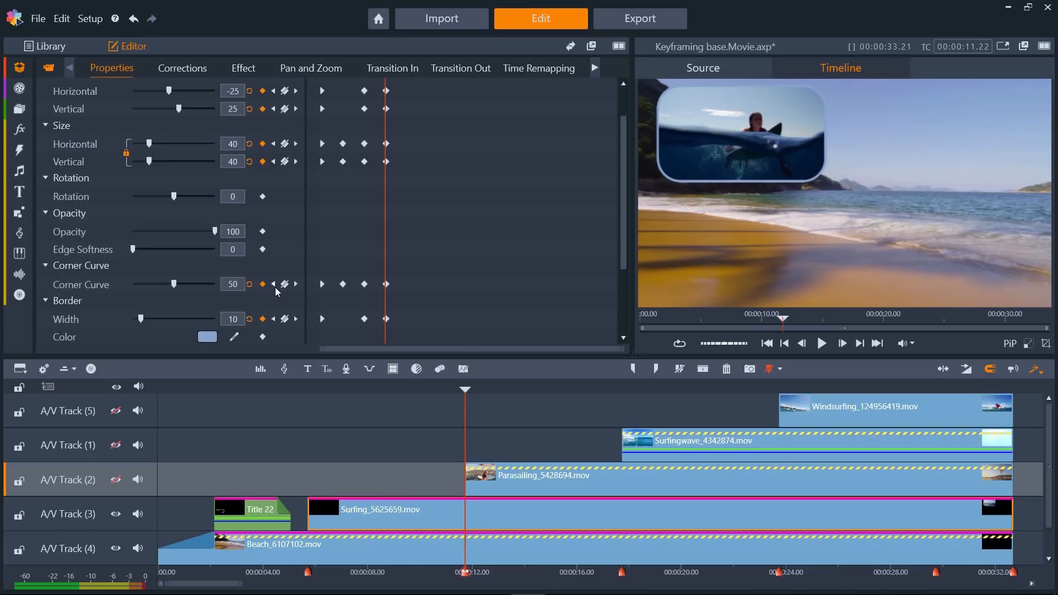
{"action": "mouse_move", "coordinate": [292, 293]}
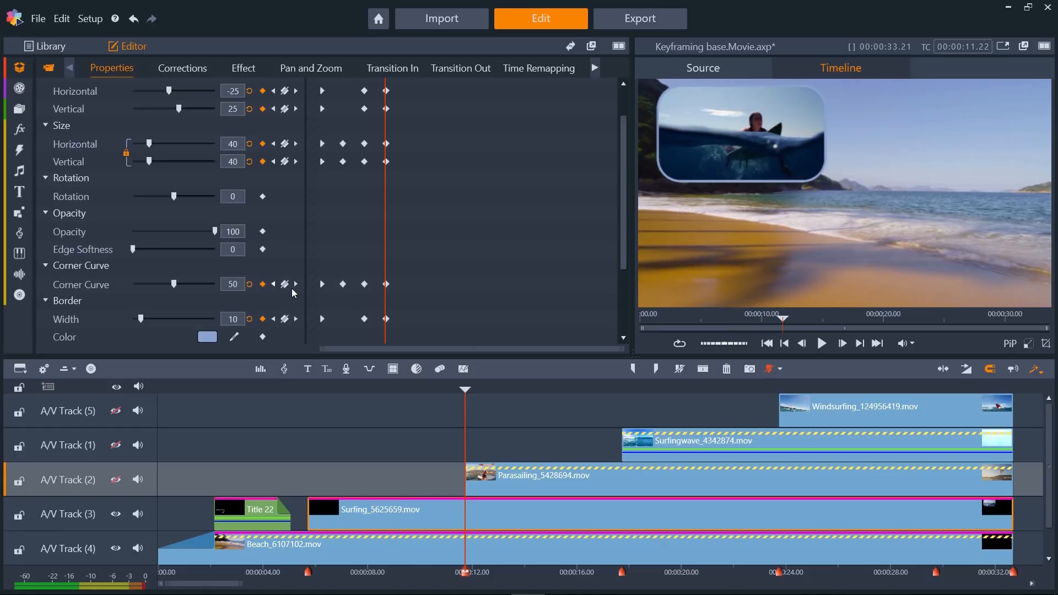
{"action": "mouse_move", "coordinate": [407, 295]}
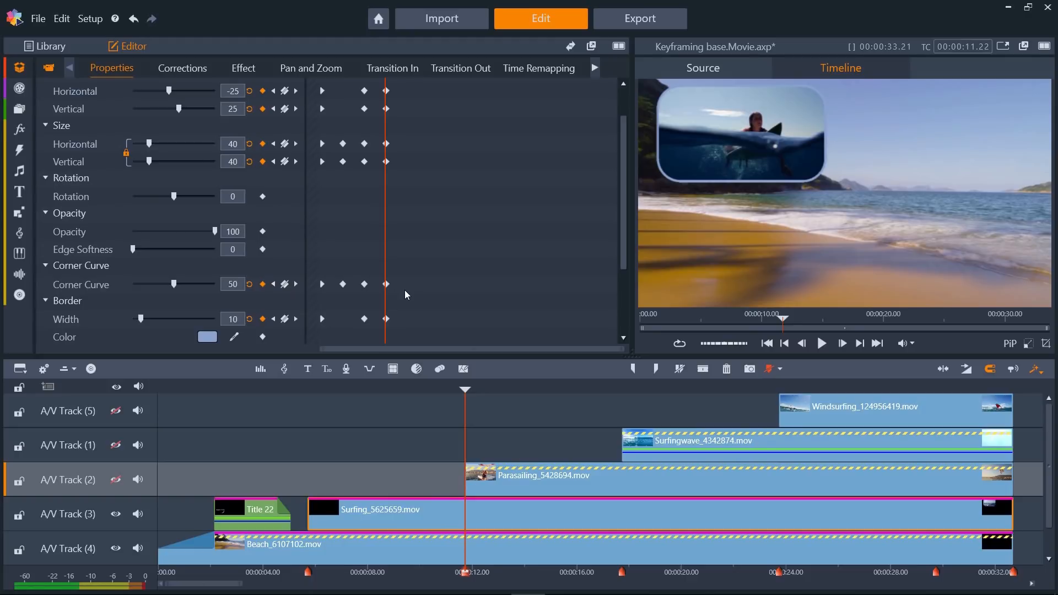
{"action": "mouse_move", "coordinate": [487, 392]}
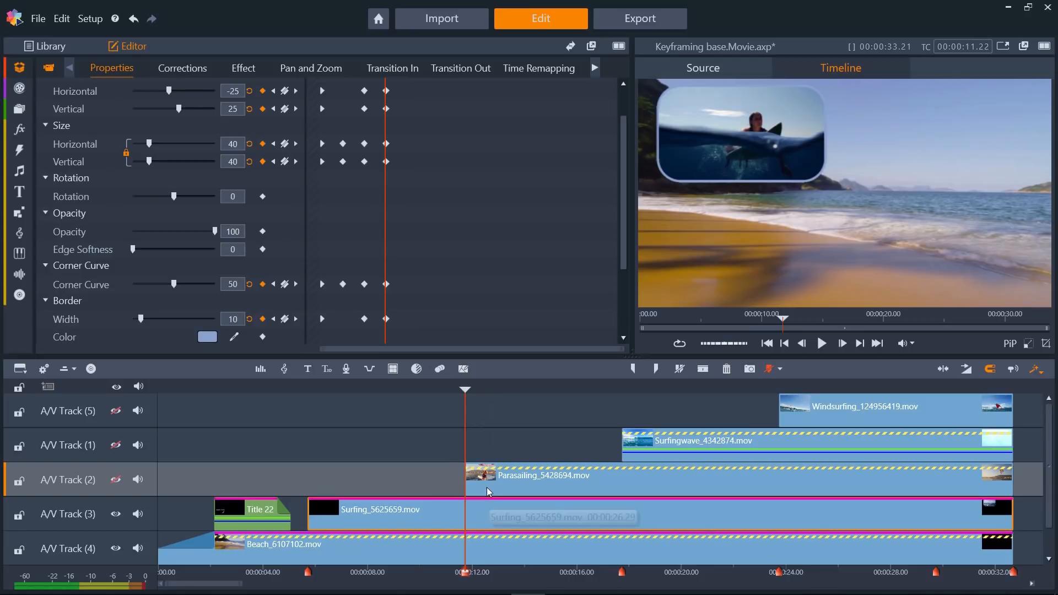
{"action": "mouse_move", "coordinate": [495, 446]}
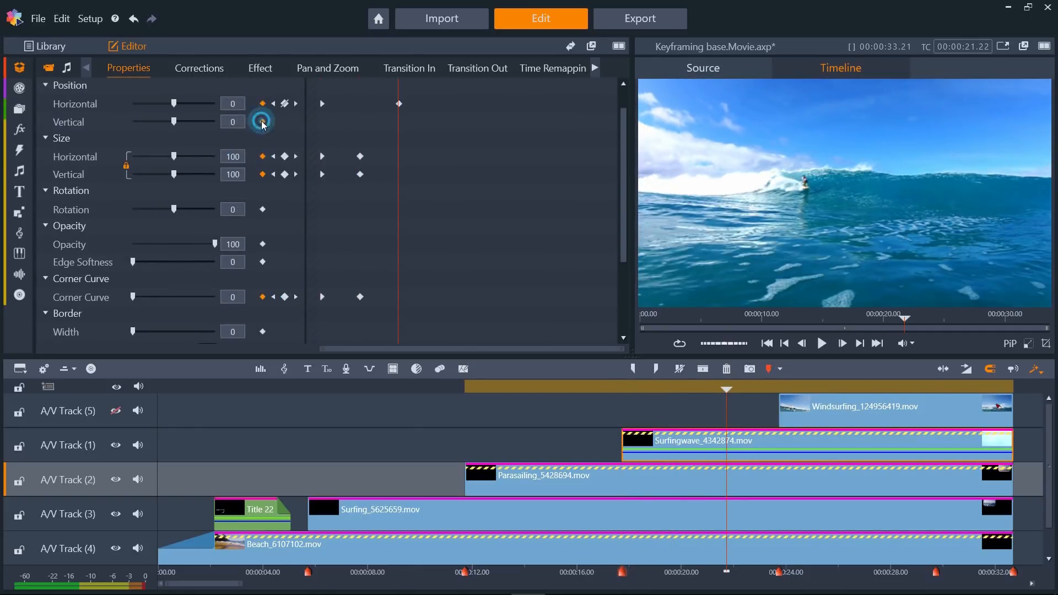
Crop the Surfingwave clip 30% per side with corner curve 50 and a 10-width border.
{"action": "scroll", "scroll_direction": "down", "scroll_amount": 3}
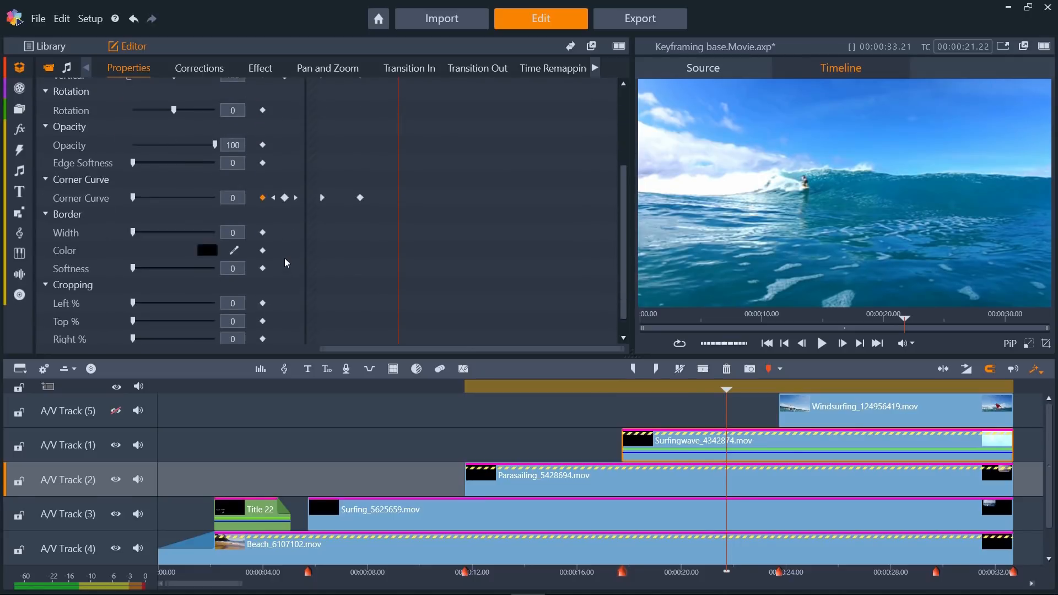
{"action": "scroll", "scroll_direction": "down", "scroll_amount": 3}
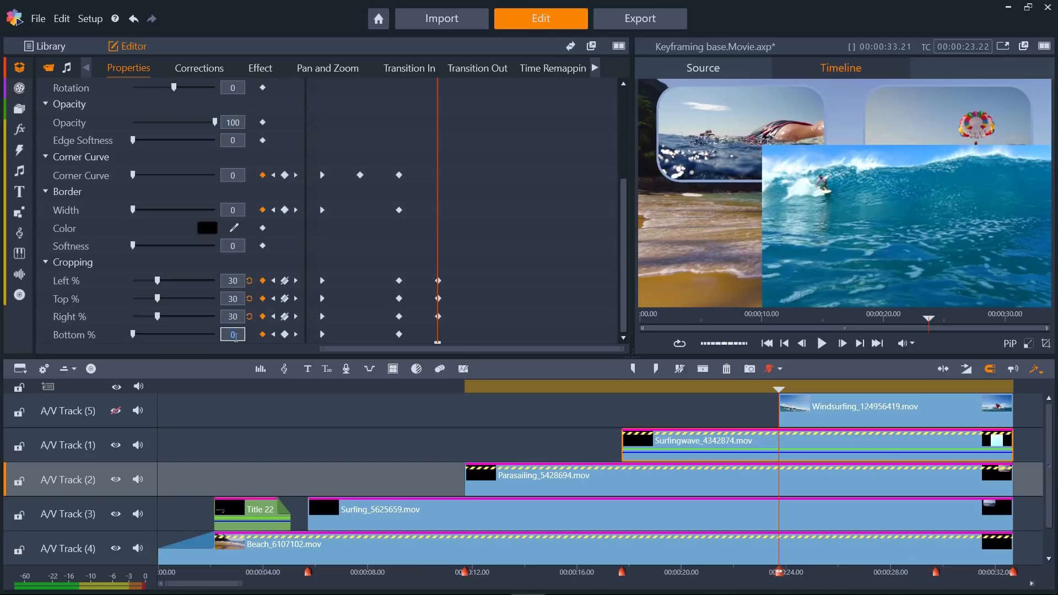
{"action": "left_click_drag", "start_coordinate": [132, 334], "coordinate": [159, 334]}
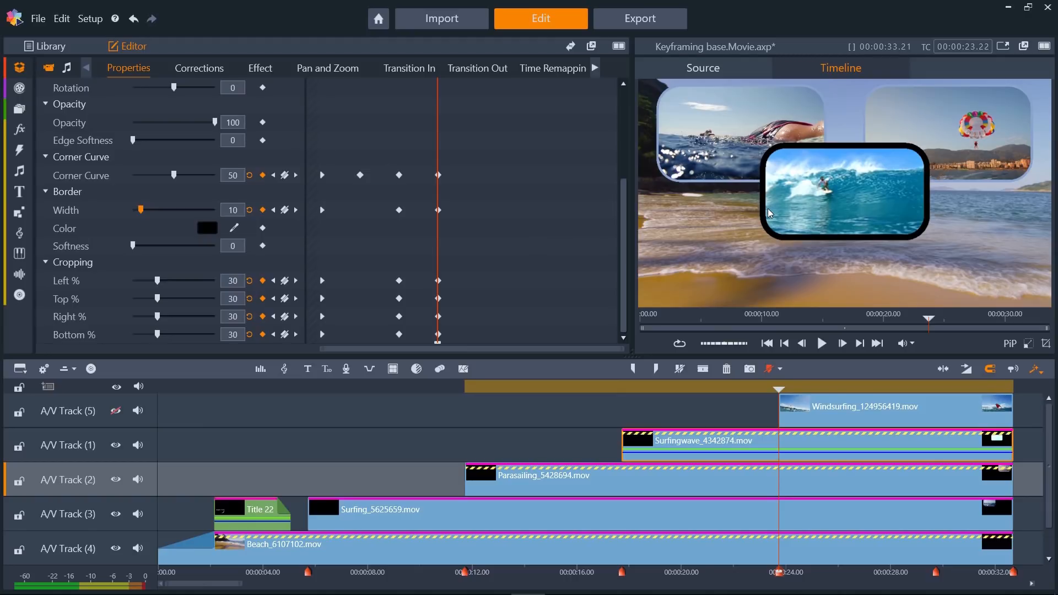
{"action": "left_click", "coordinate": [232, 210]}
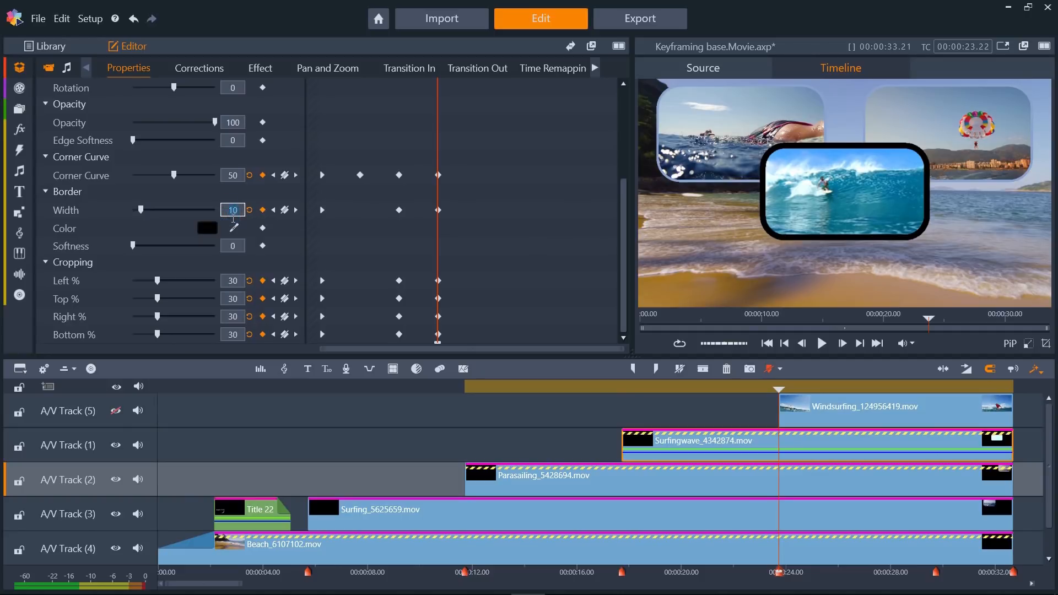
{"action": "left_click_drag", "start_coordinate": [140, 210], "coordinate": [135, 210]}
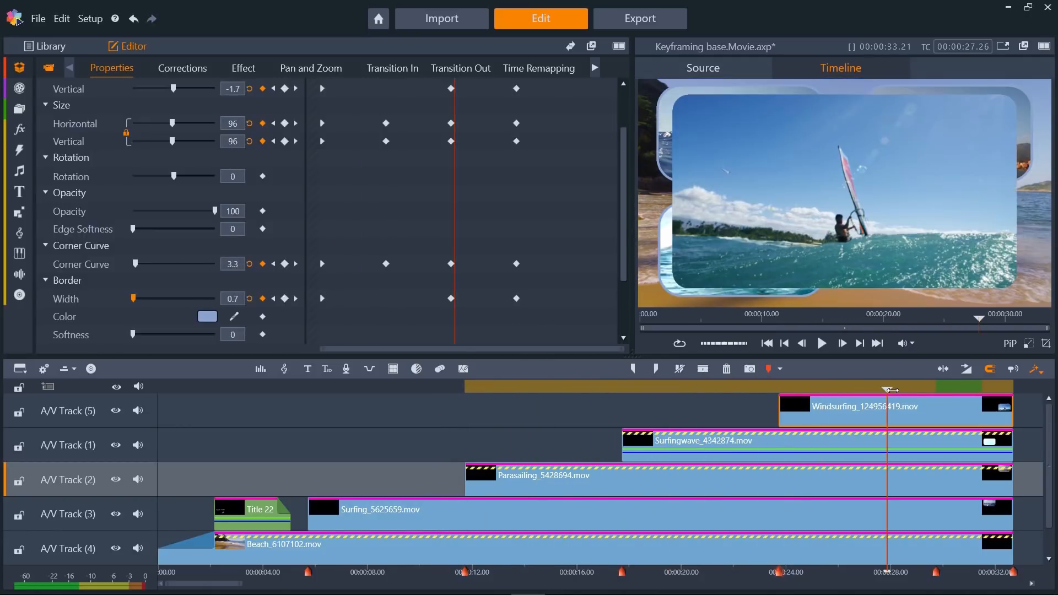
Scrub near 29 seconds to preview Windsurfing shrinking into a rounded, bordered inset.
{"action": "left_click_drag", "start_coordinate": [890, 389], "coordinate": [941, 389]}
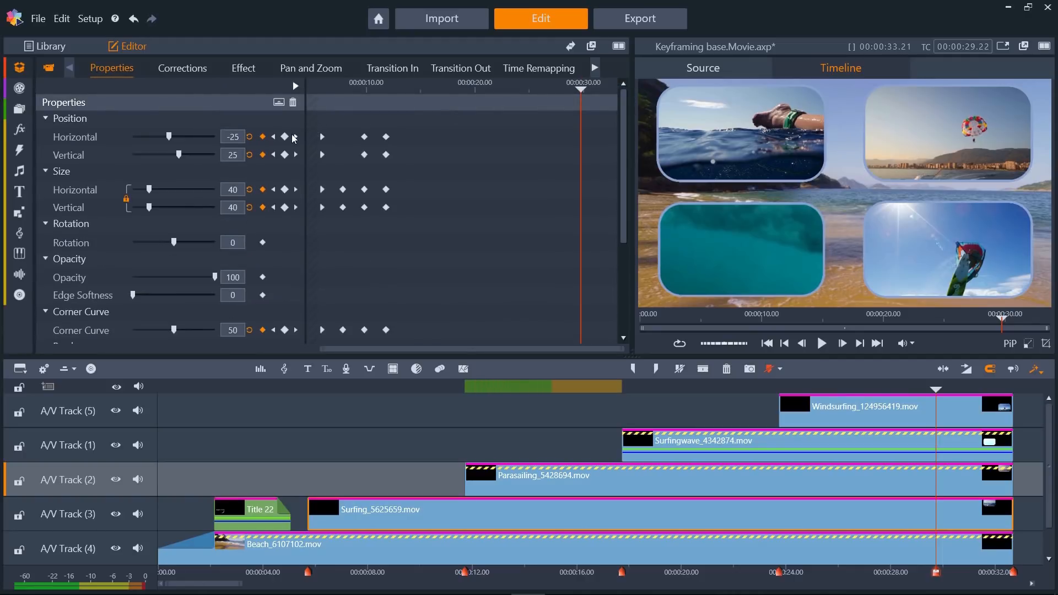
Add an end Position keyframe moving an inset beyond the frame edge.
{"action": "left_click", "coordinate": [285, 155]}
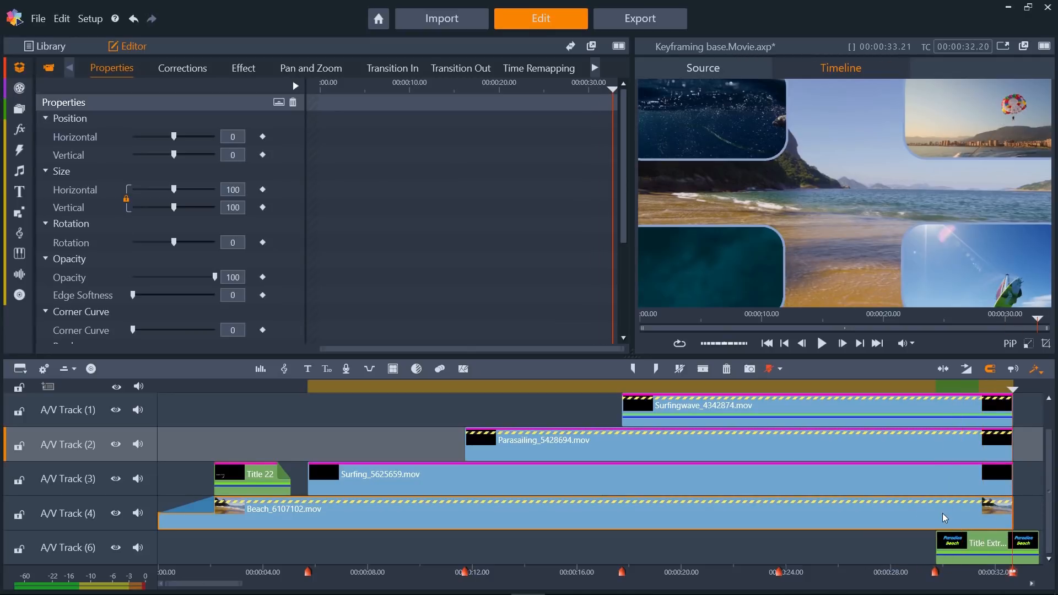
{"action": "mouse_move", "coordinate": [945, 517]}
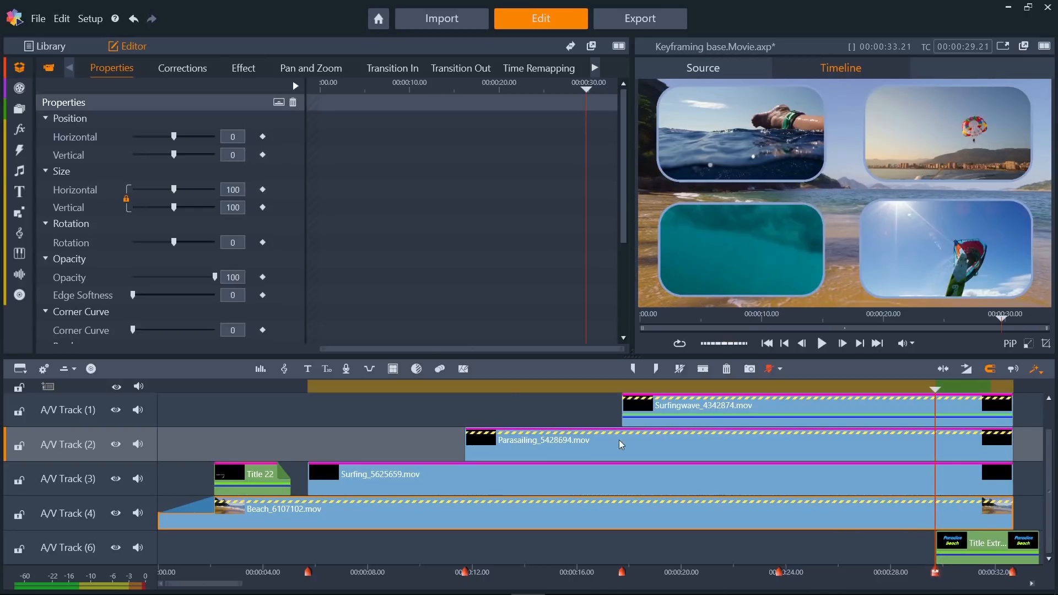
Add an Opacity keyframe on Beach_6107102.mov and set the final opacity to 0.
{"action": "left_click", "coordinate": [263, 277]}
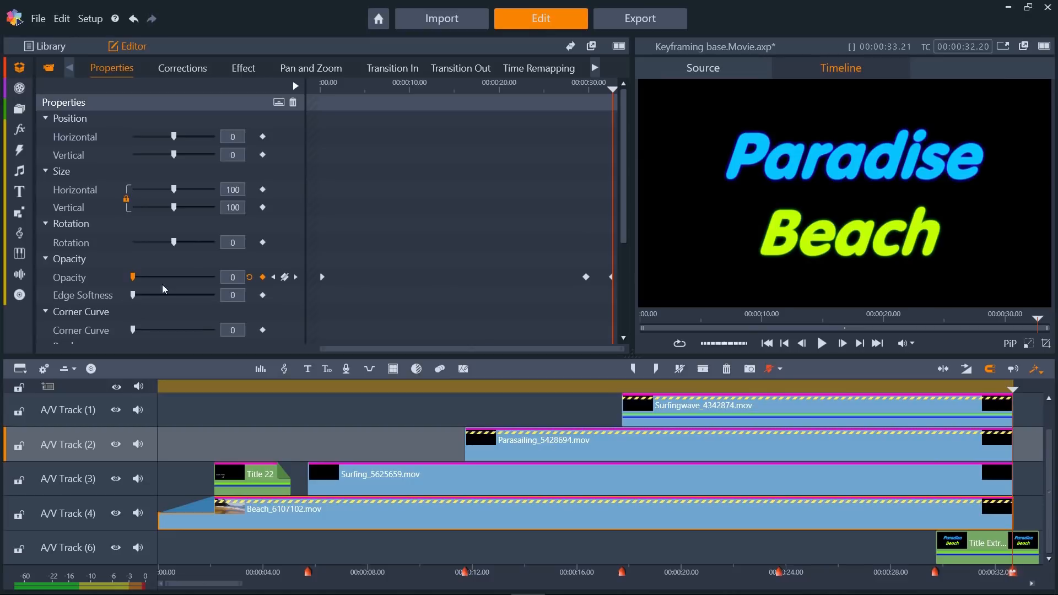
{"action": "left_click_drag", "start_coordinate": [132, 277], "coordinate": [185, 277]}
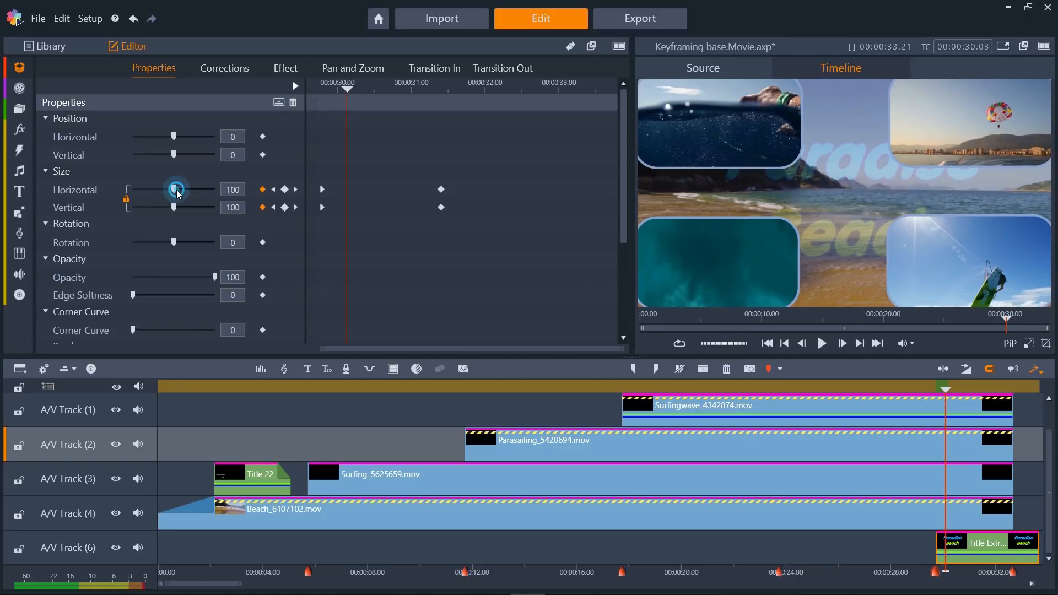
Shrink the Paradise Beach title at its start and set its starting opacity to 0.
{"action": "left_click_drag", "start_coordinate": [174, 190], "coordinate": [160, 190]}
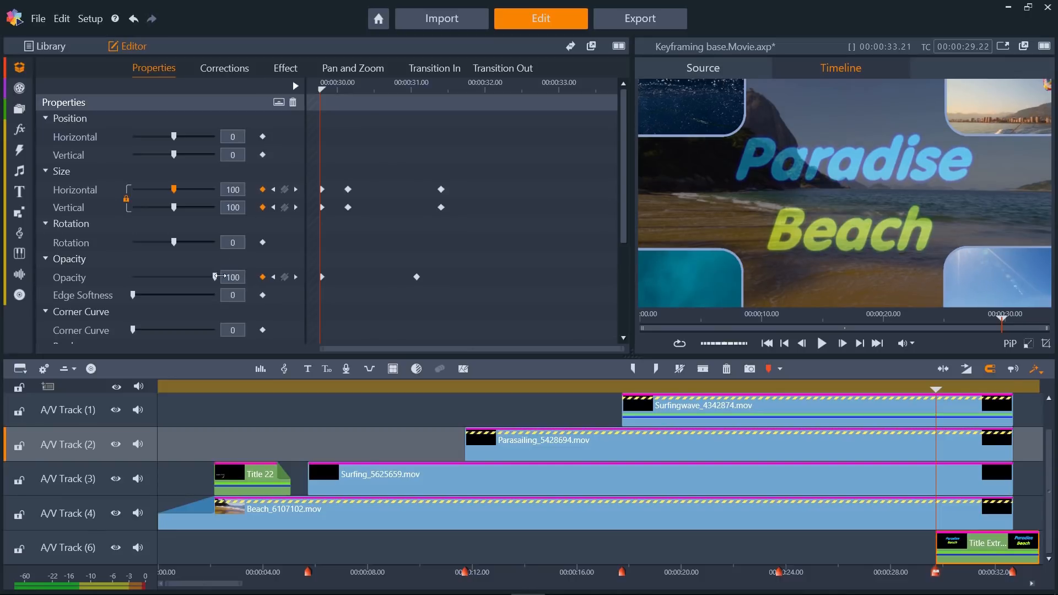
{"action": "left_click_drag", "start_coordinate": [216, 277], "coordinate": [133, 277]}
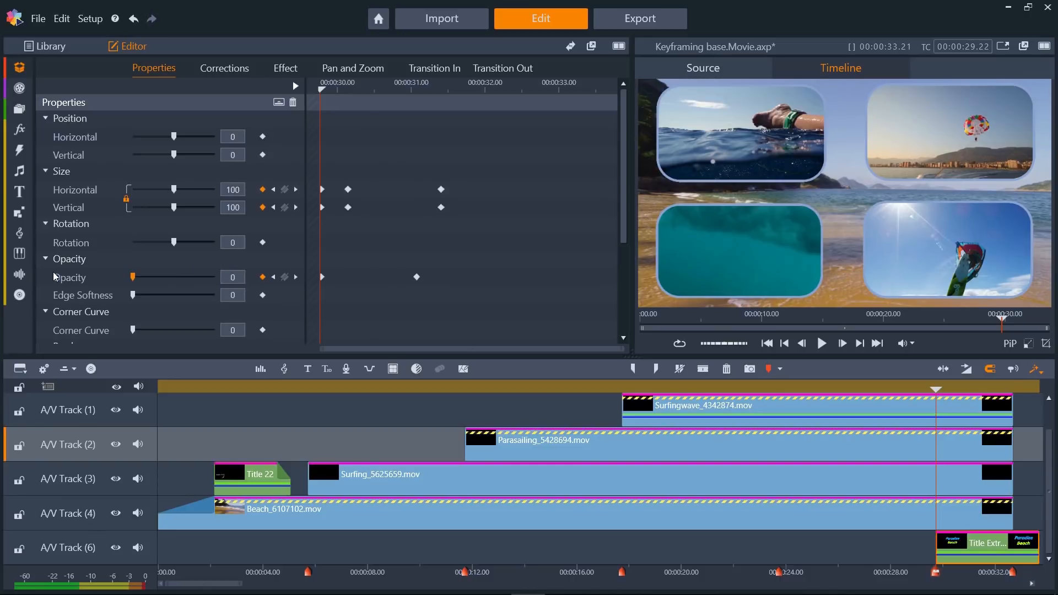